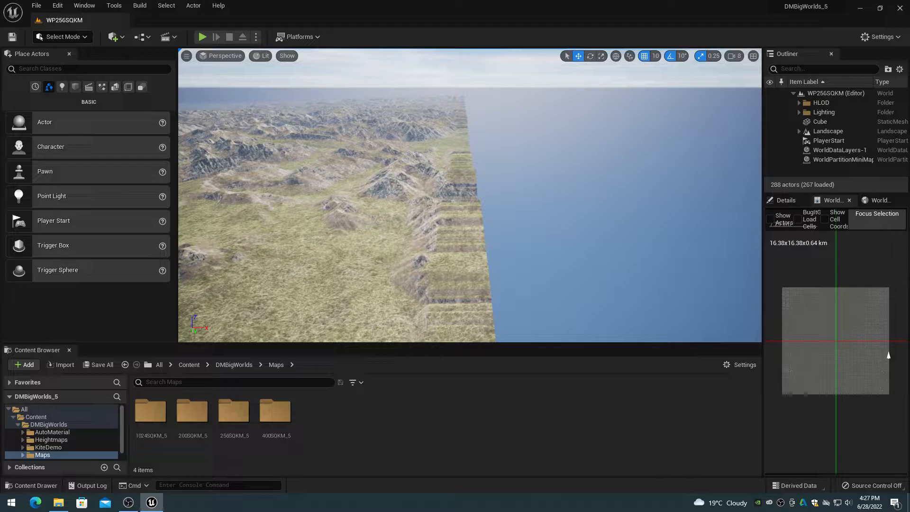
# Dismiss the out-of-video-memory error and import the 32641×32641 heightmap into the new level
pyautogui.click(127, 502)
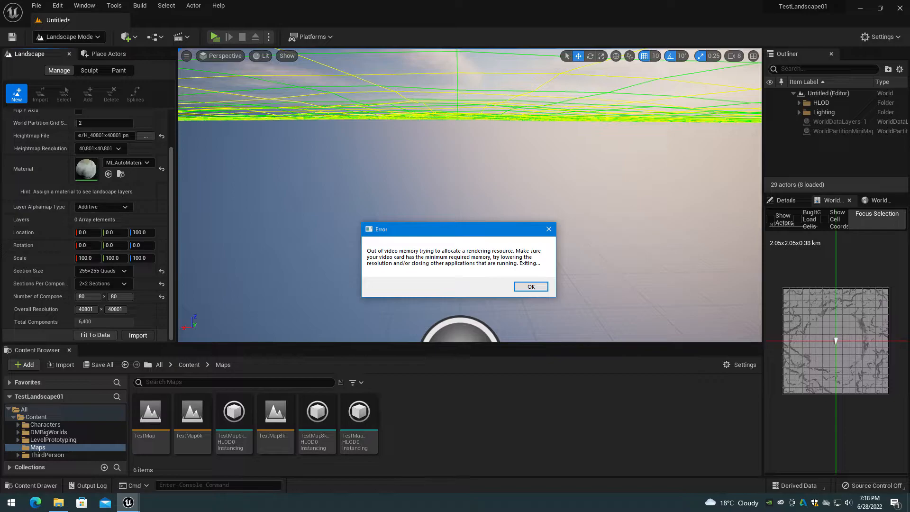
pyautogui.click(529, 286)
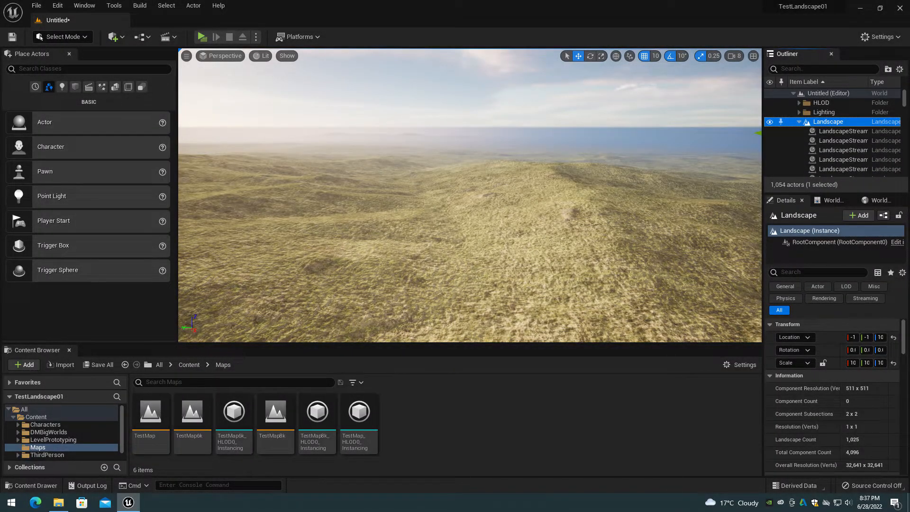